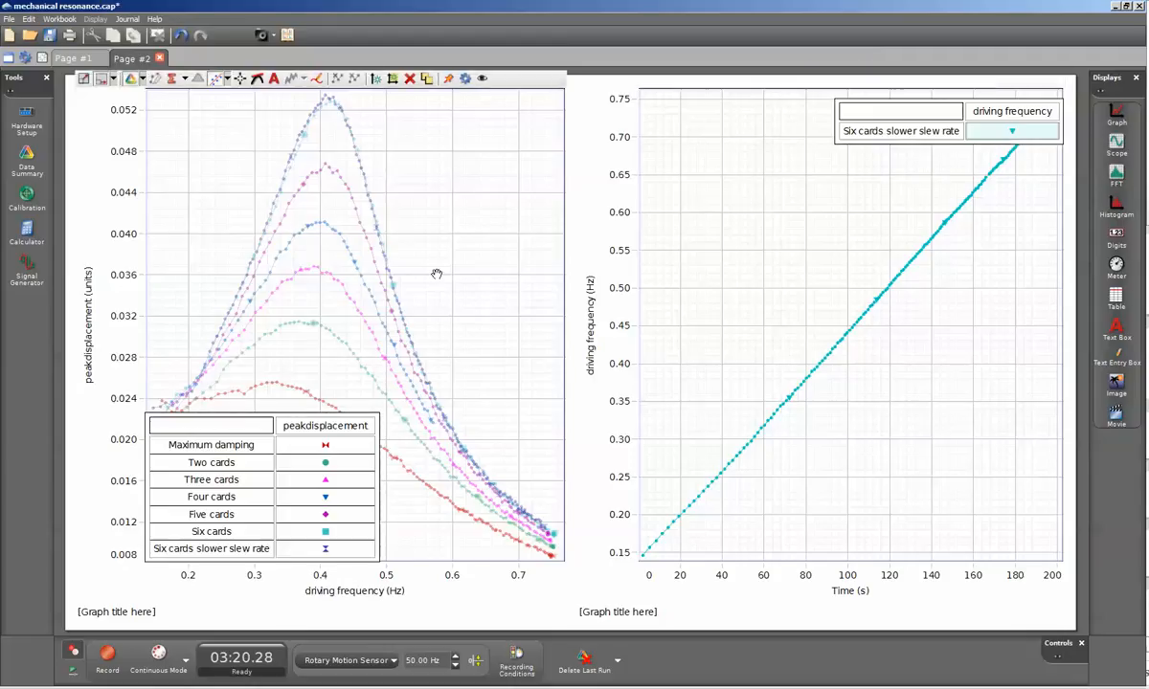
mouse_move(322, 307)
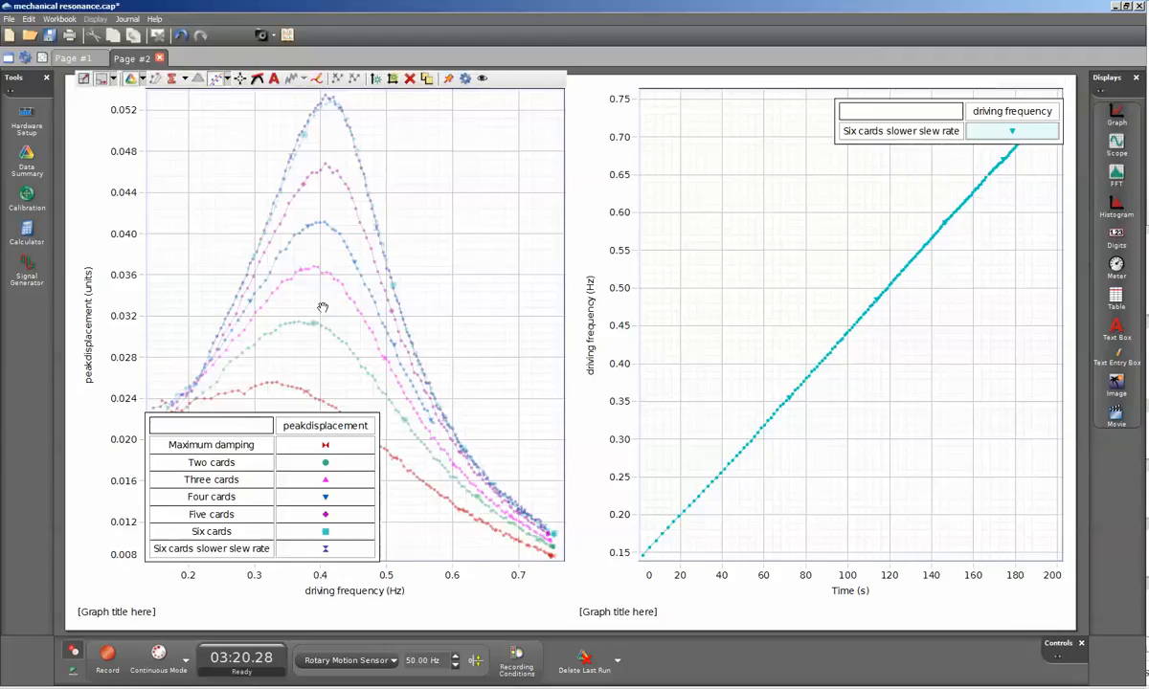
mouse_move(421, 238)
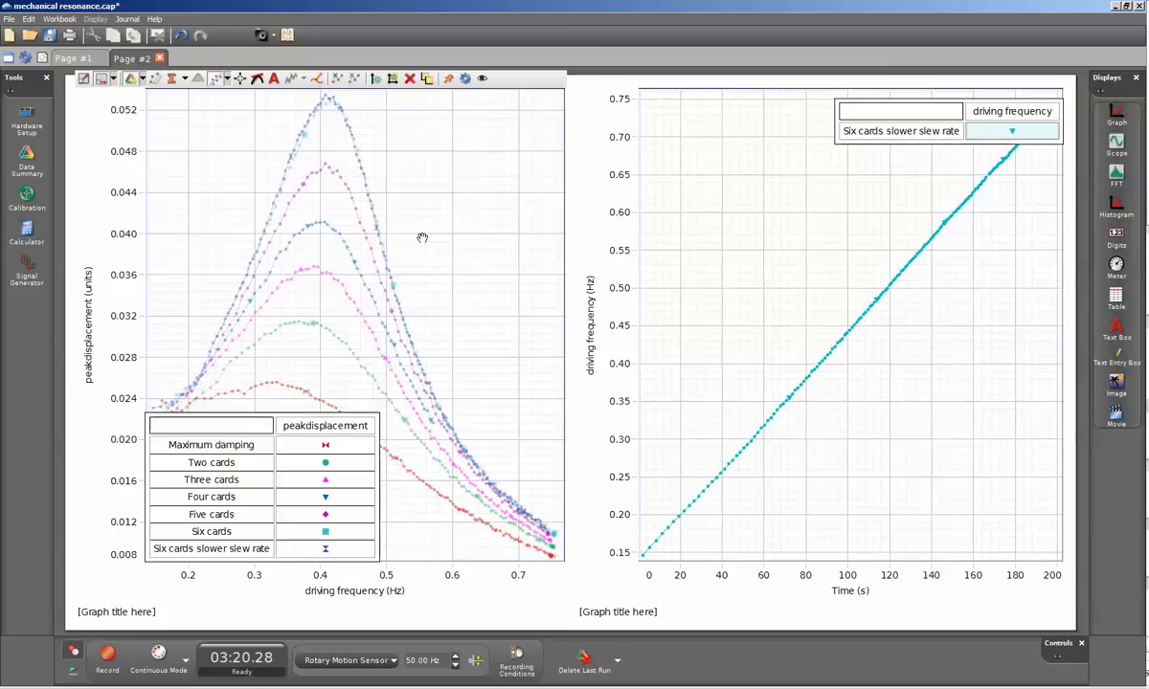
mouse_move(192, 406)
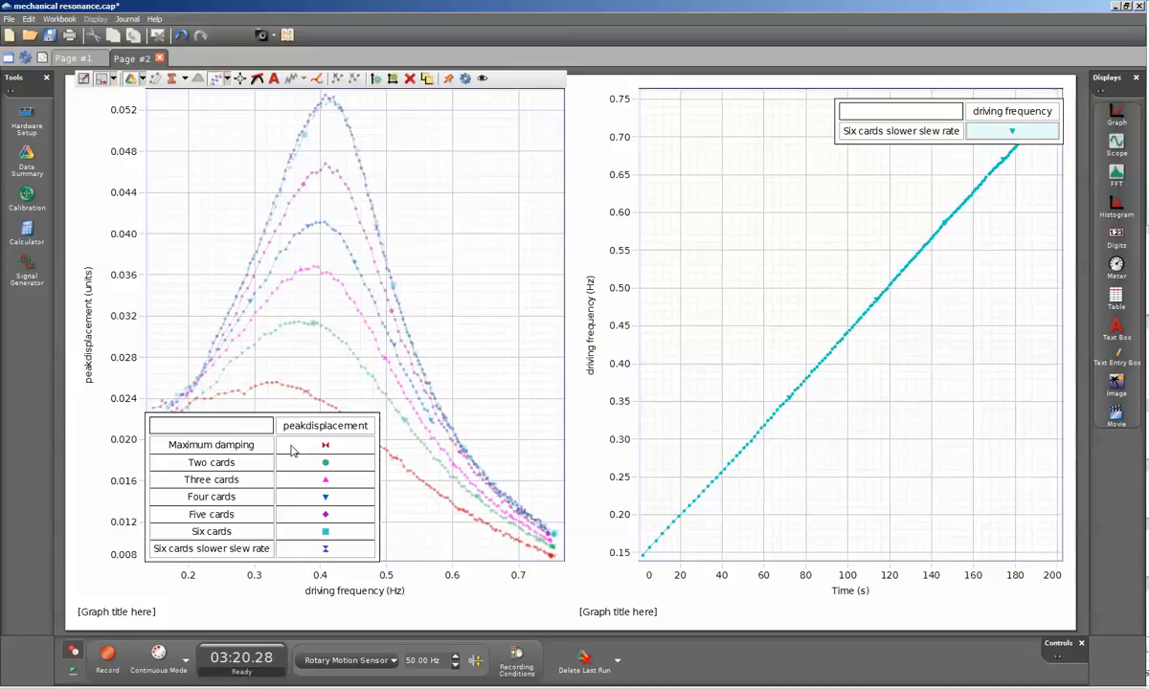
mouse_move(291, 450)
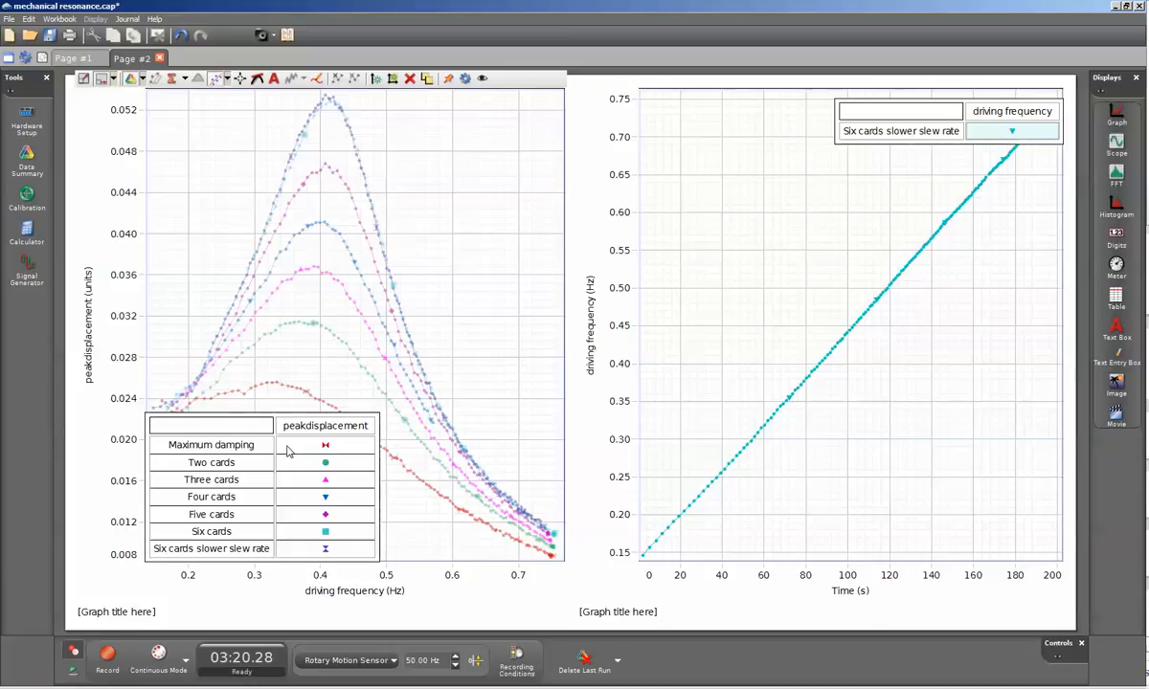
mouse_move(230, 400)
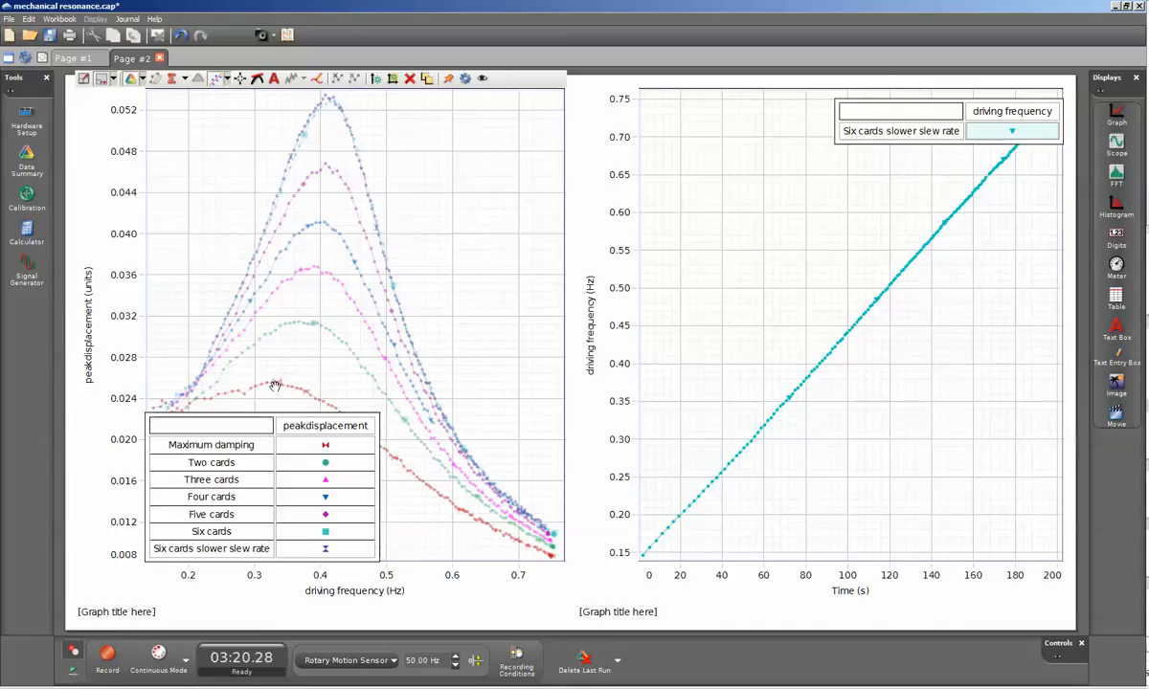
mouse_move(233, 360)
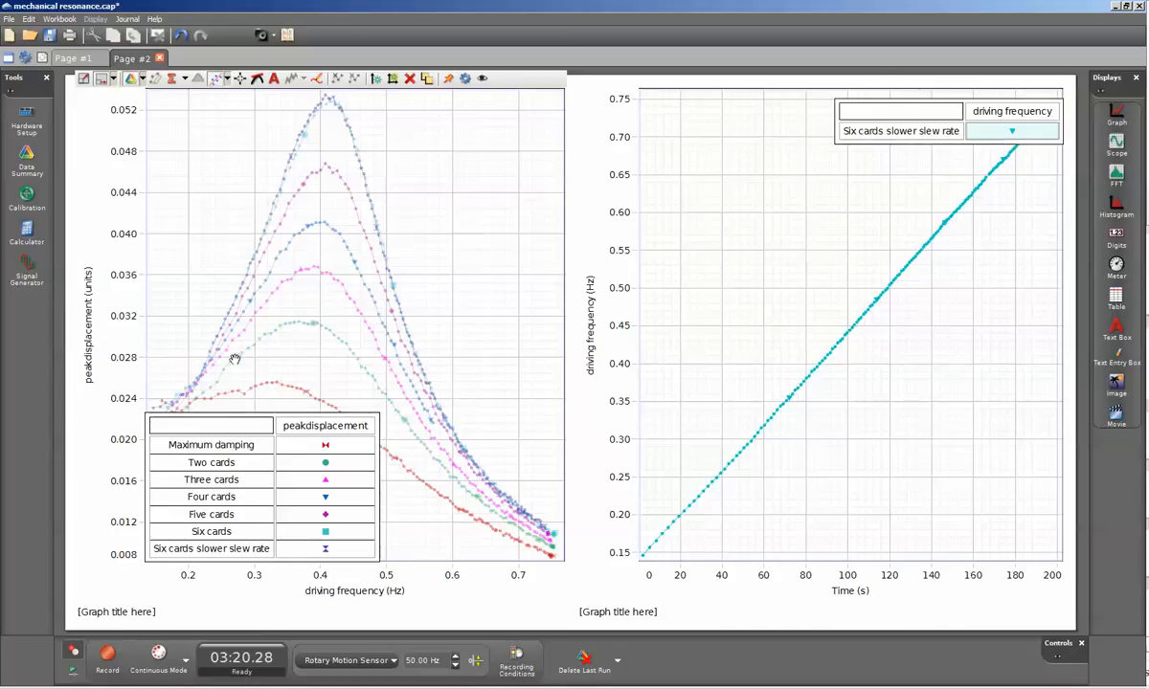
mouse_move(387, 398)
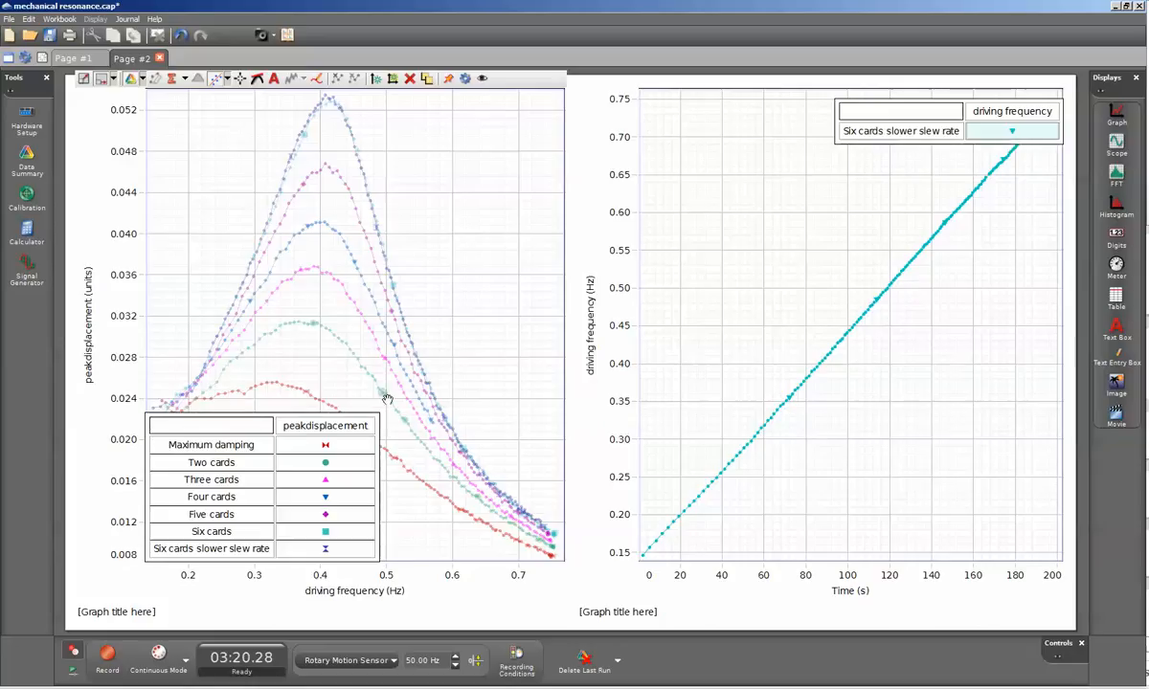
mouse_move(321, 318)
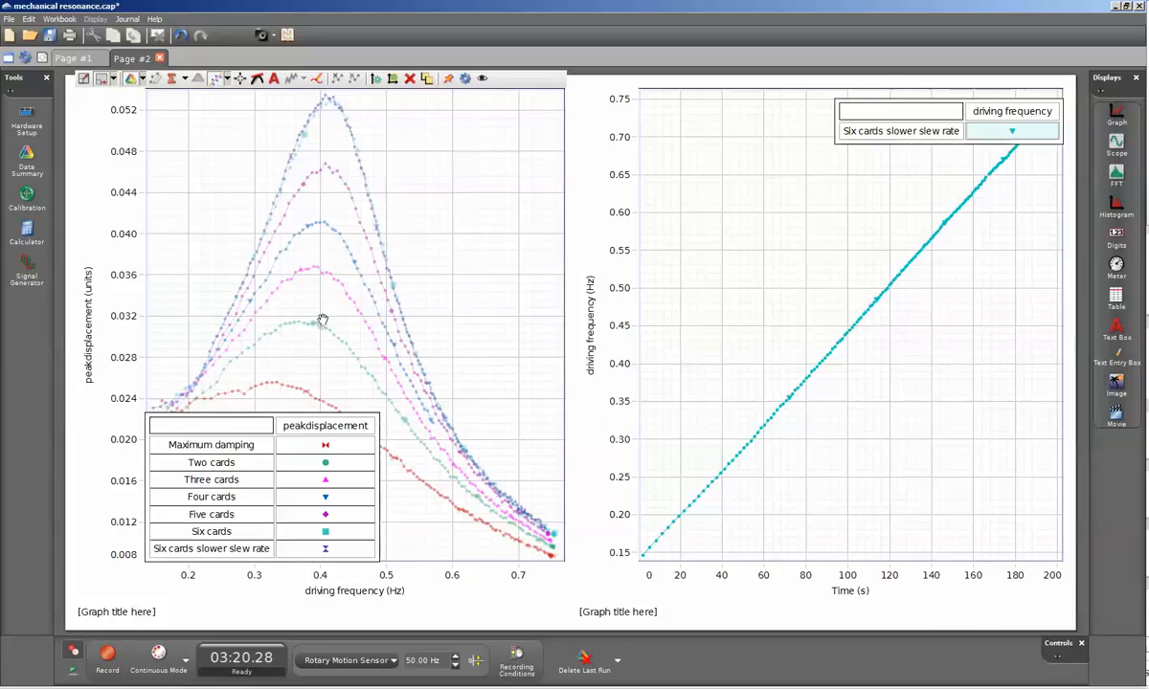
mouse_move(396, 203)
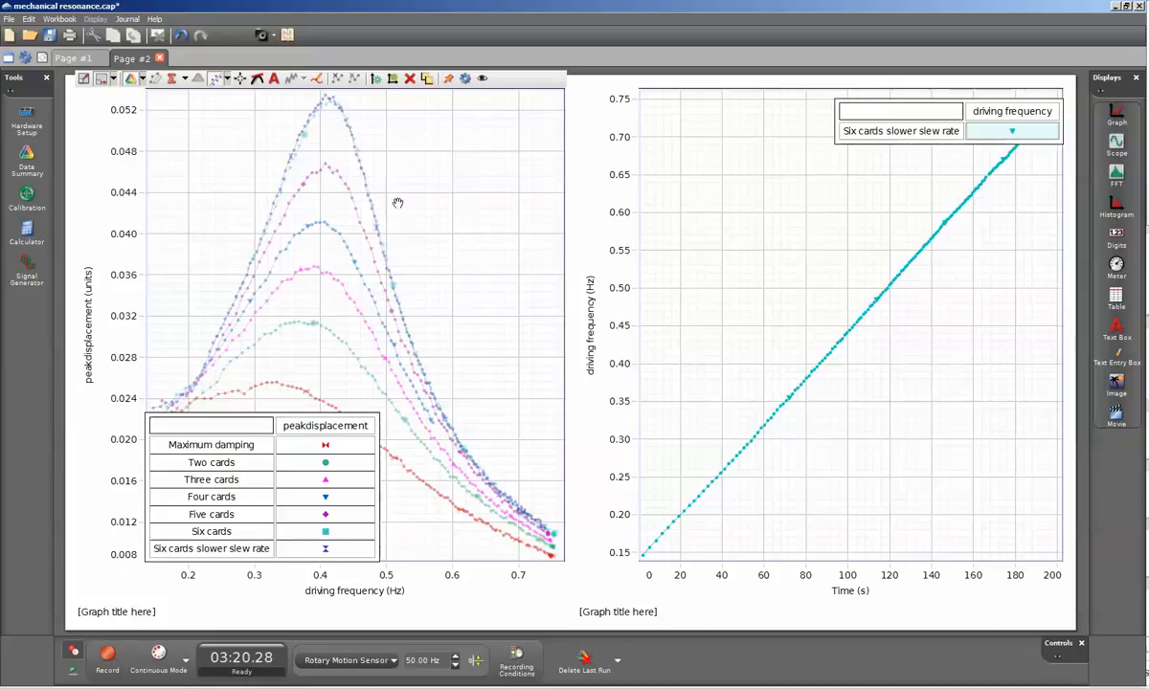
mouse_move(192, 192)
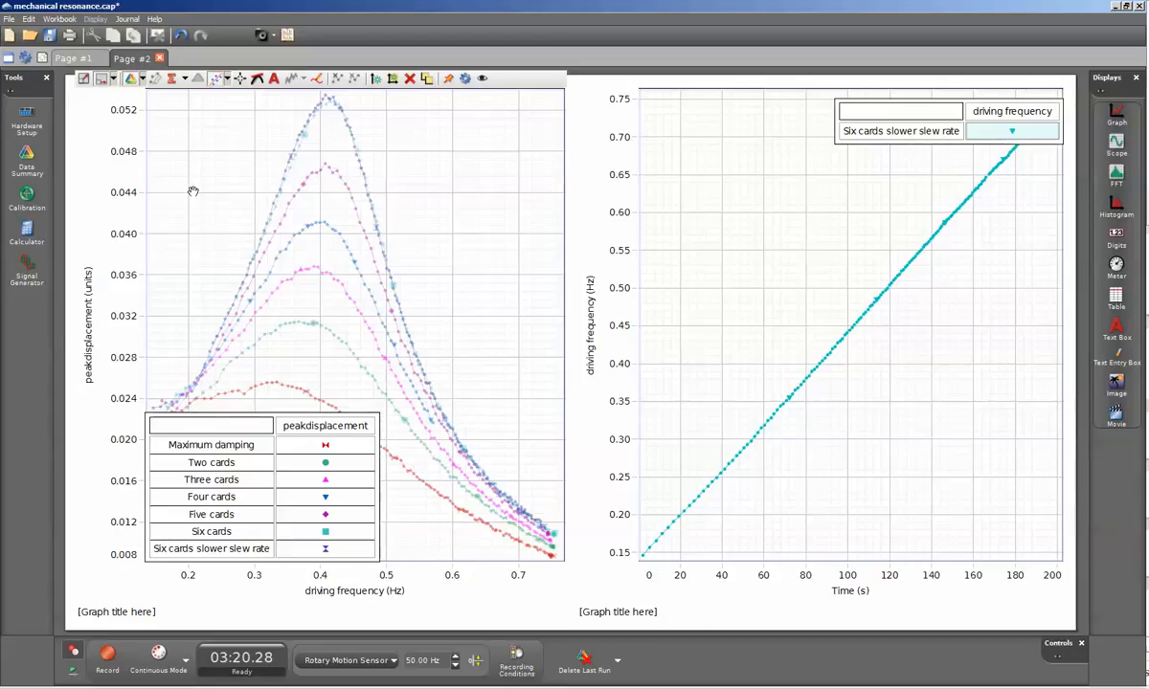
mouse_move(356, 601)
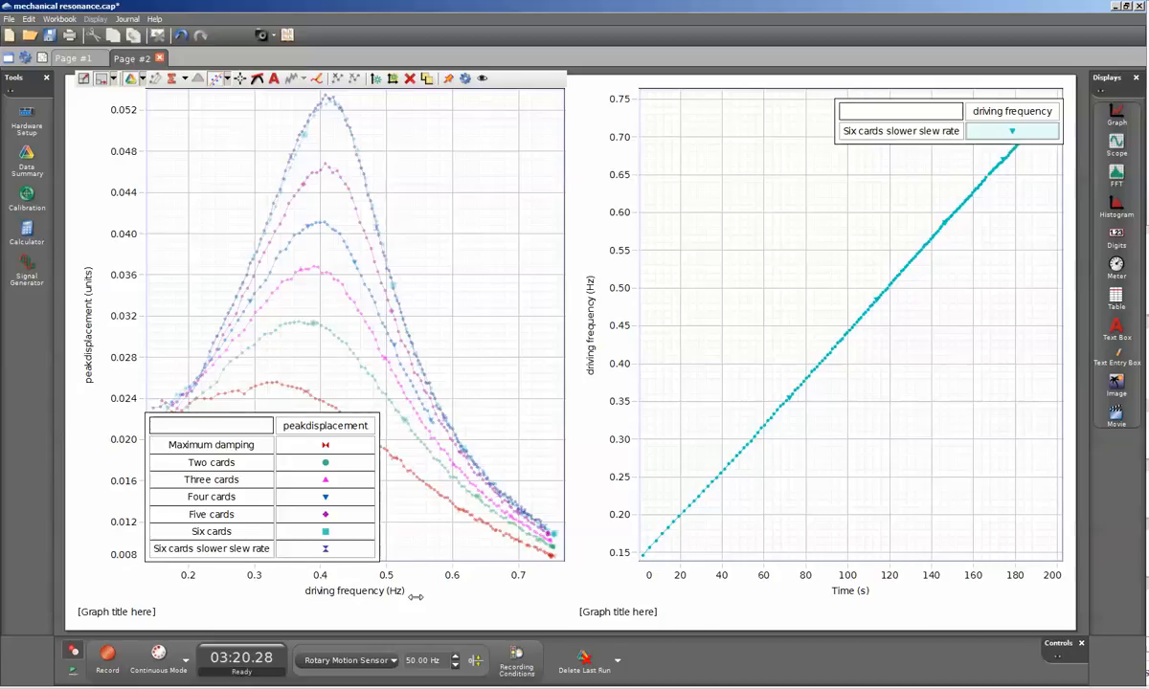
mouse_move(103, 379)
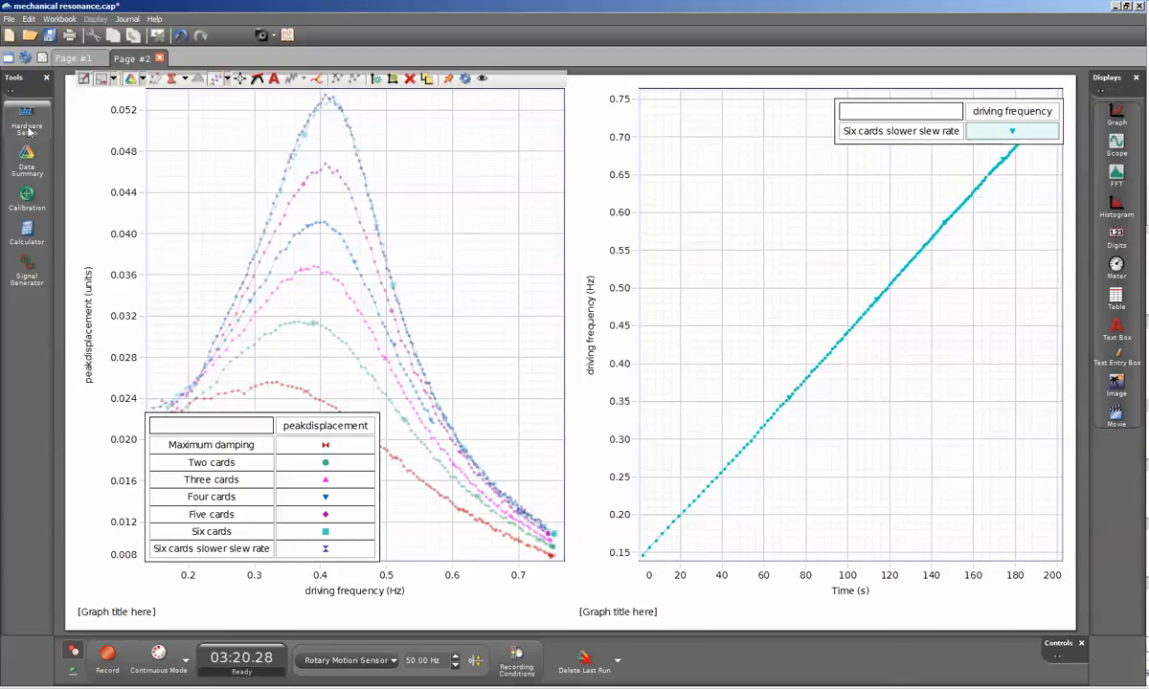
Step: Show Hardware Setup listing the USB interface and its connected sensor
left_click(27, 121)
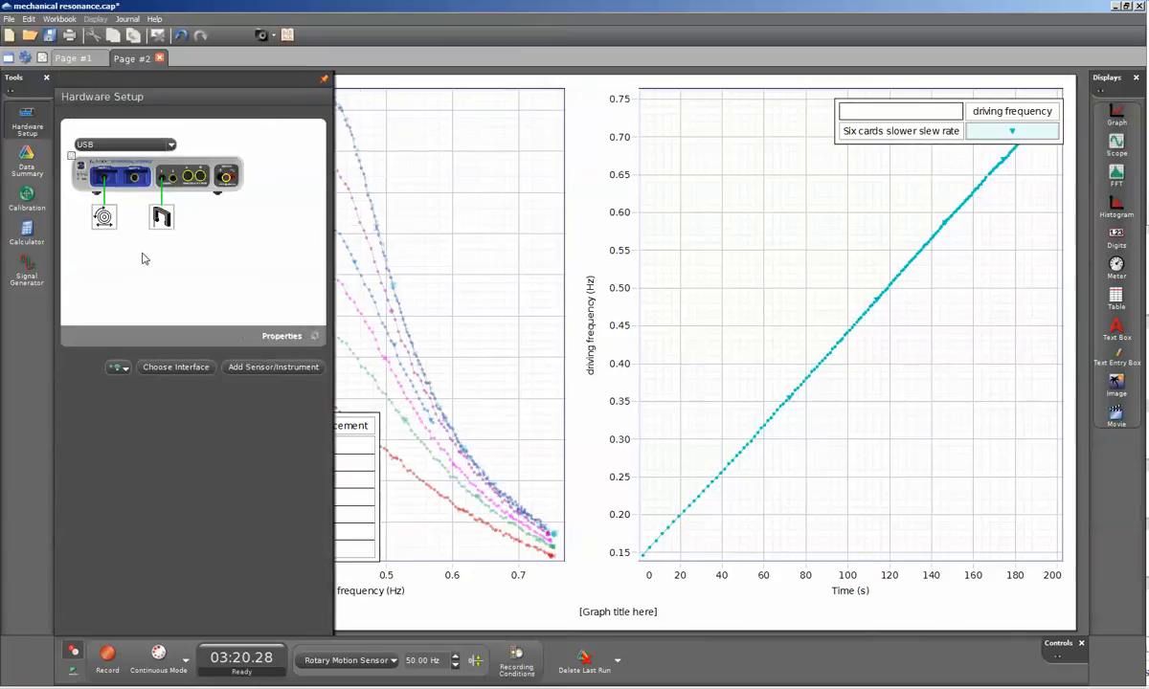
mouse_move(150, 268)
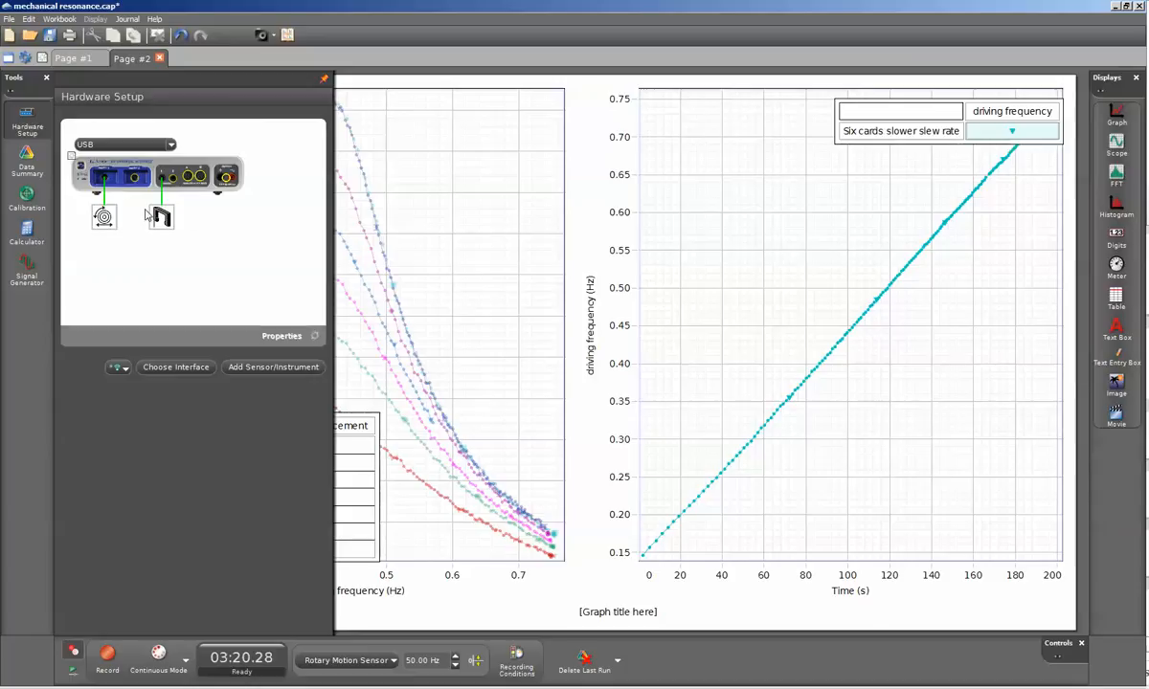
mouse_move(167, 245)
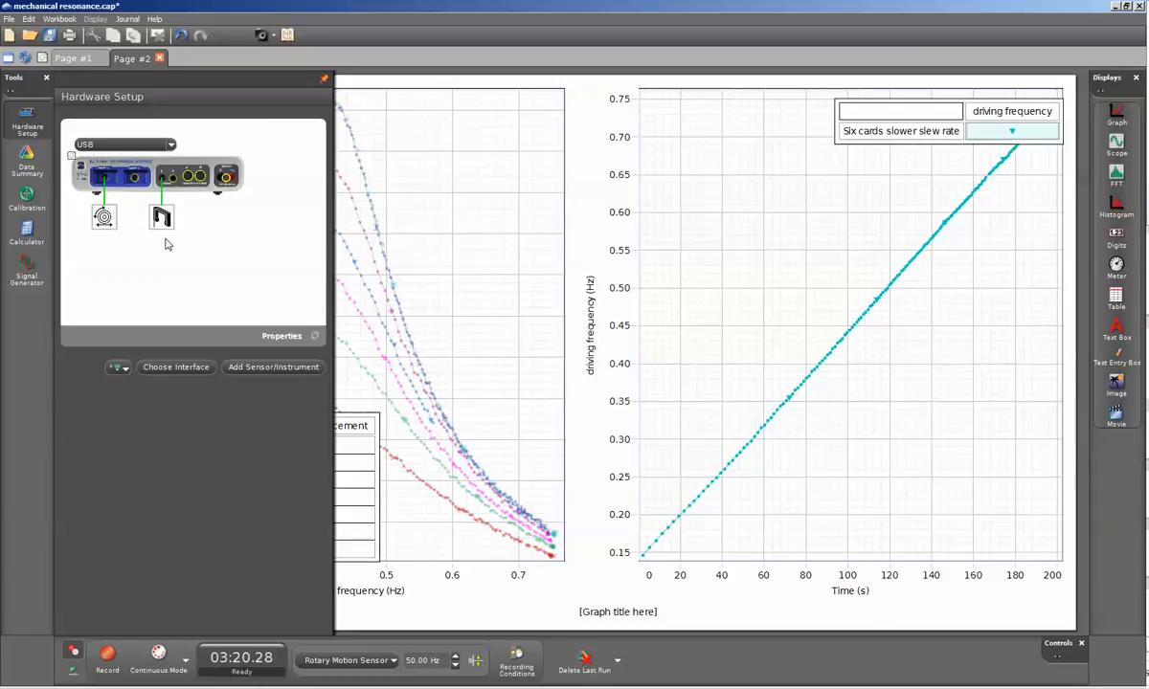
mouse_move(152, 247)
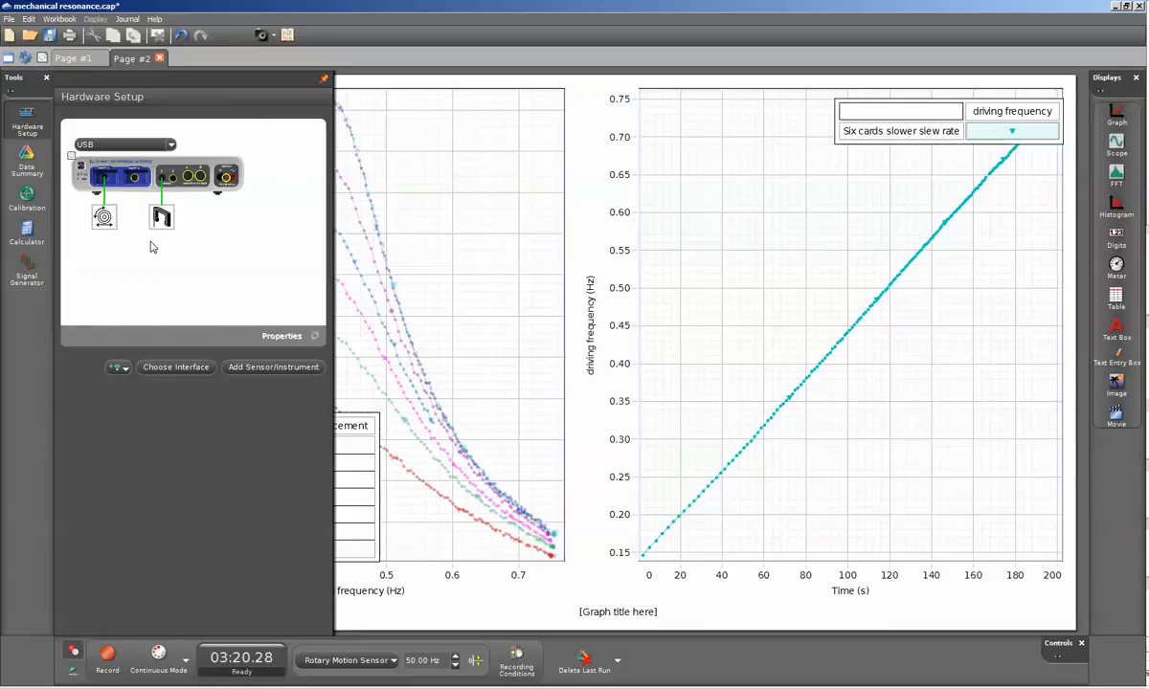
mouse_move(115, 249)
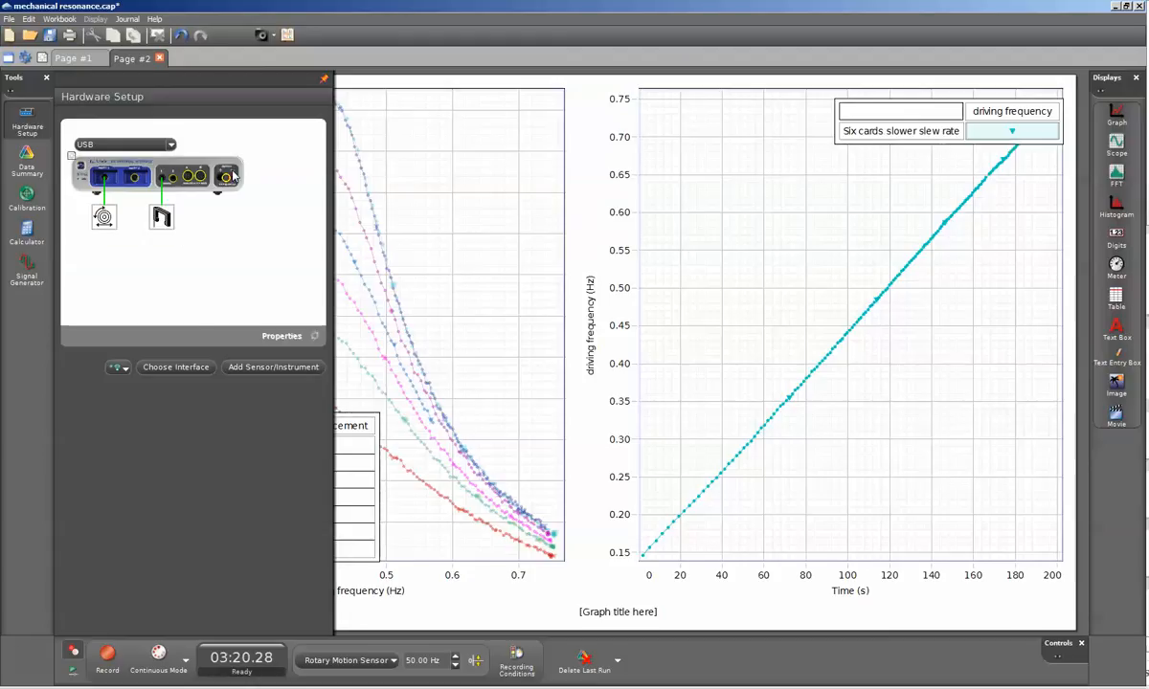
mouse_move(219, 201)
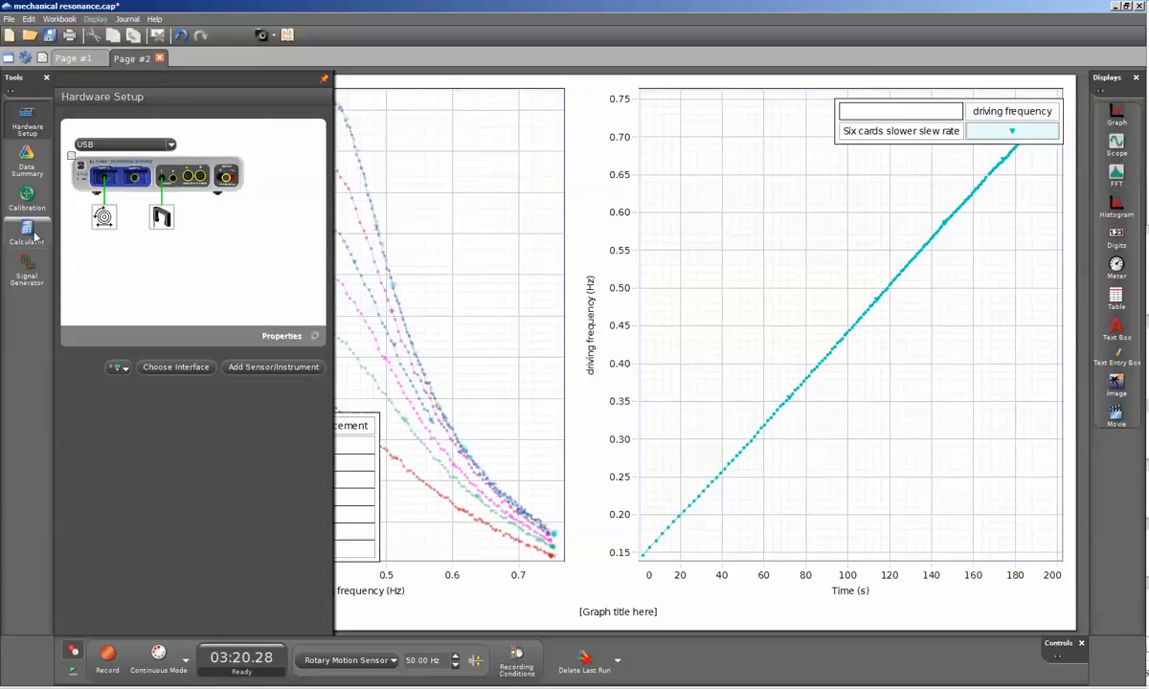
left_click(27, 234)
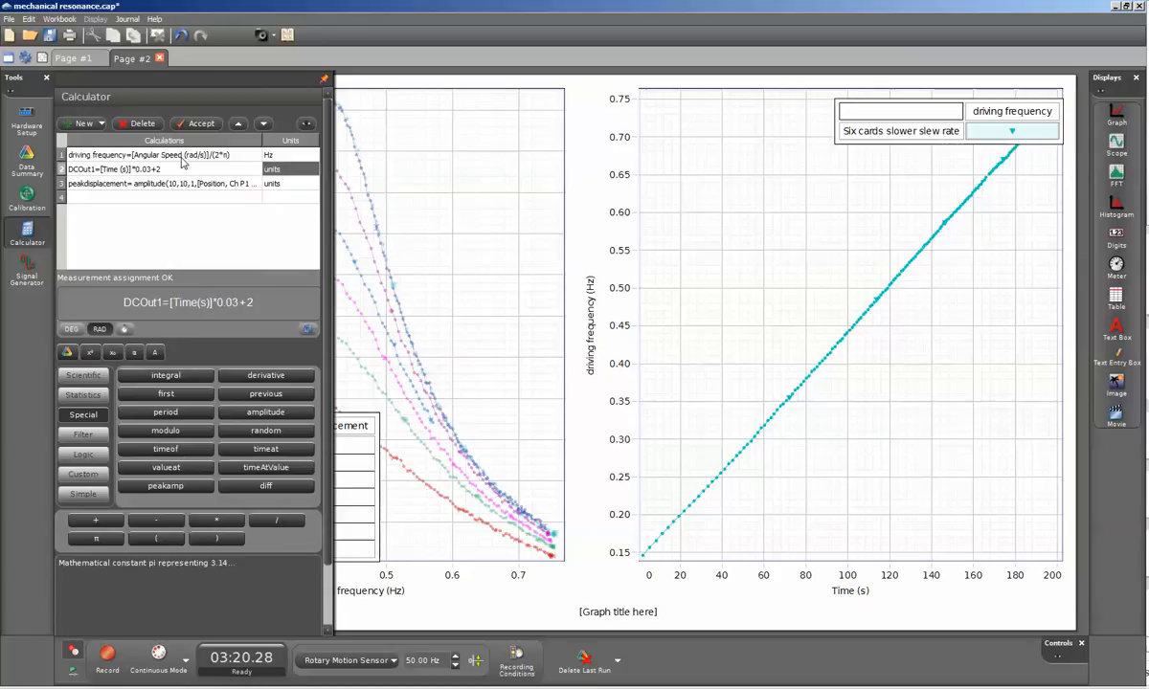
mouse_move(80, 182)
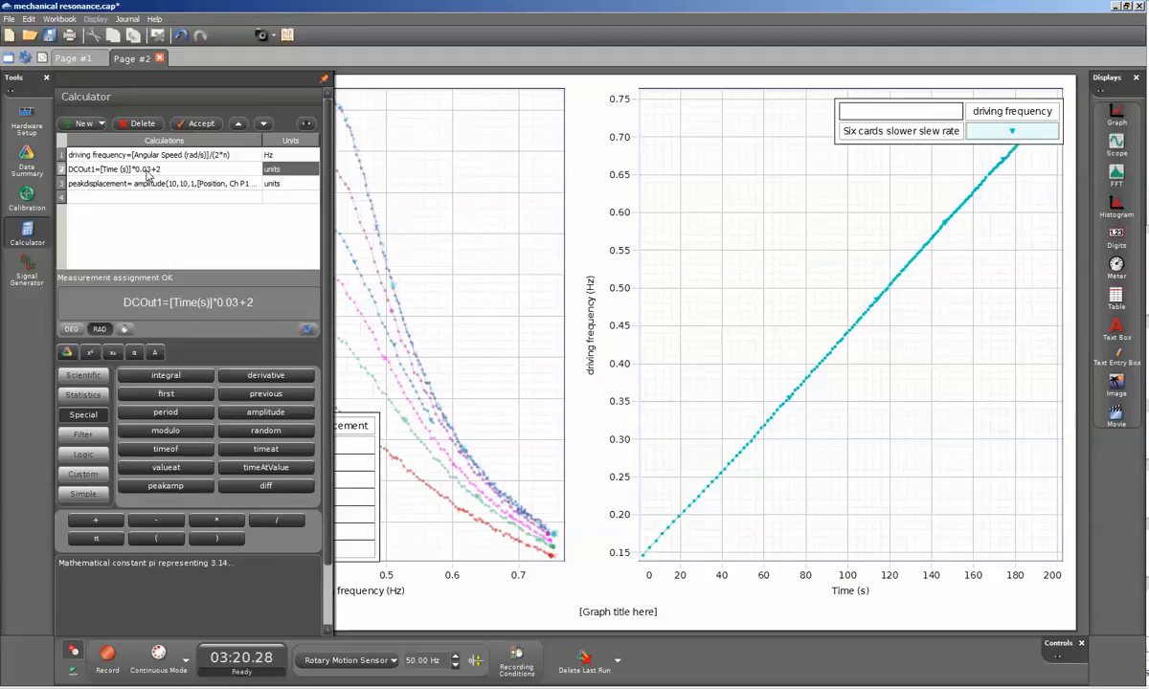
mouse_move(145, 180)
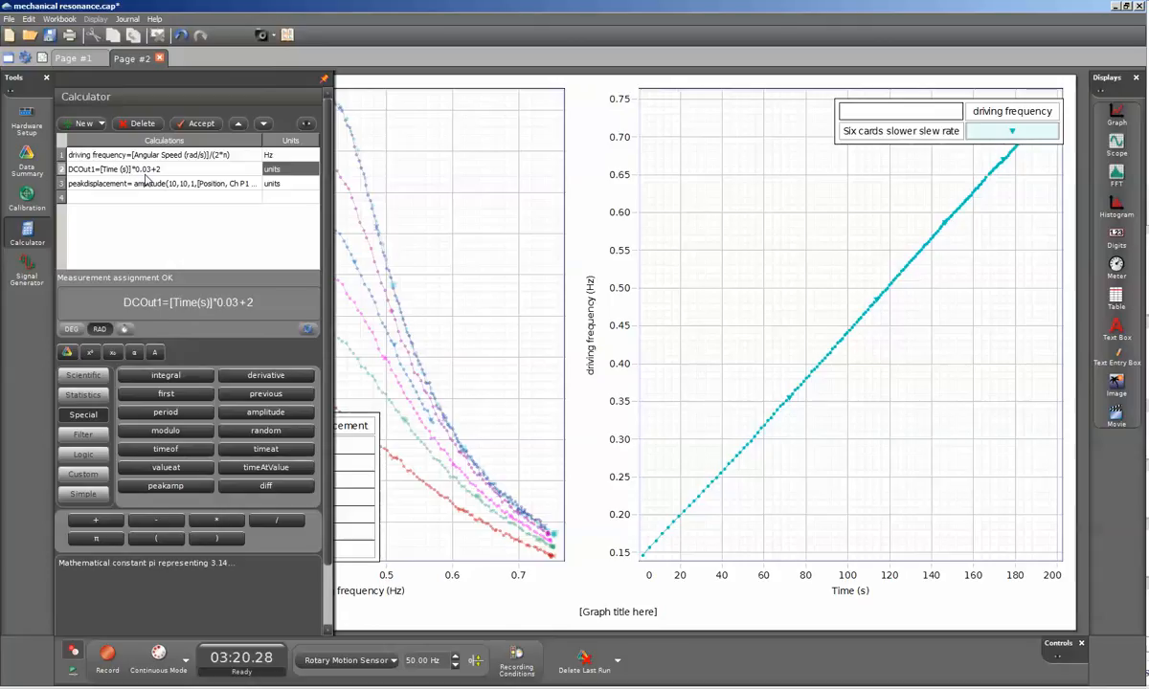
mouse_move(170, 184)
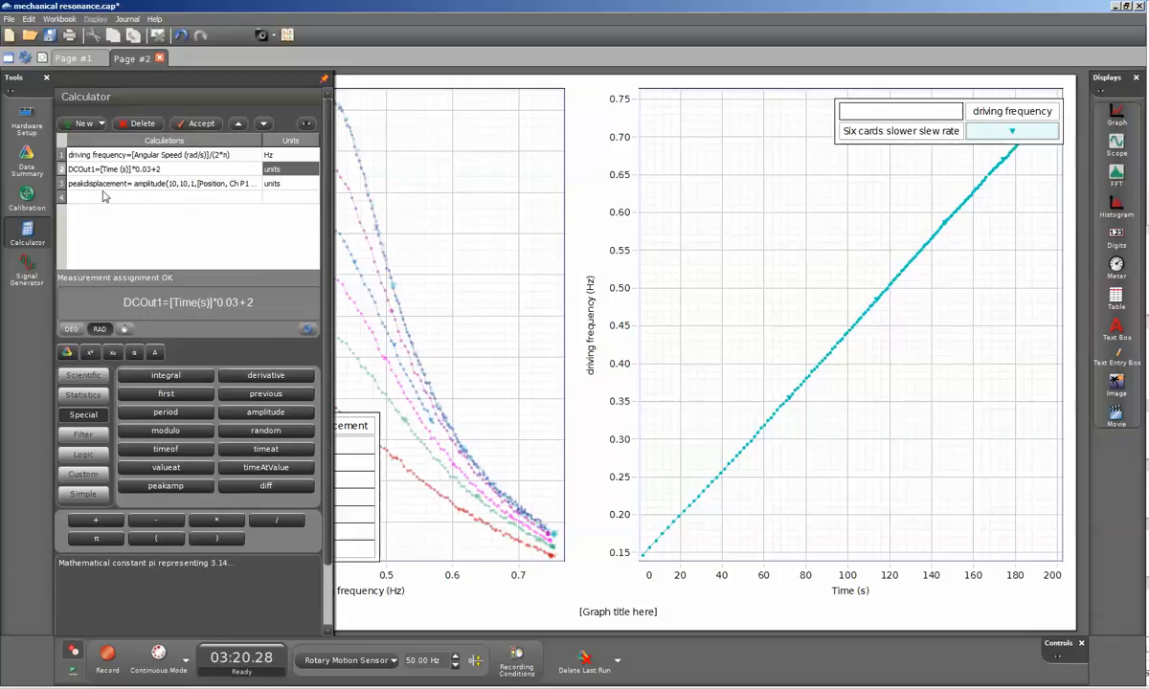
mouse_move(151, 196)
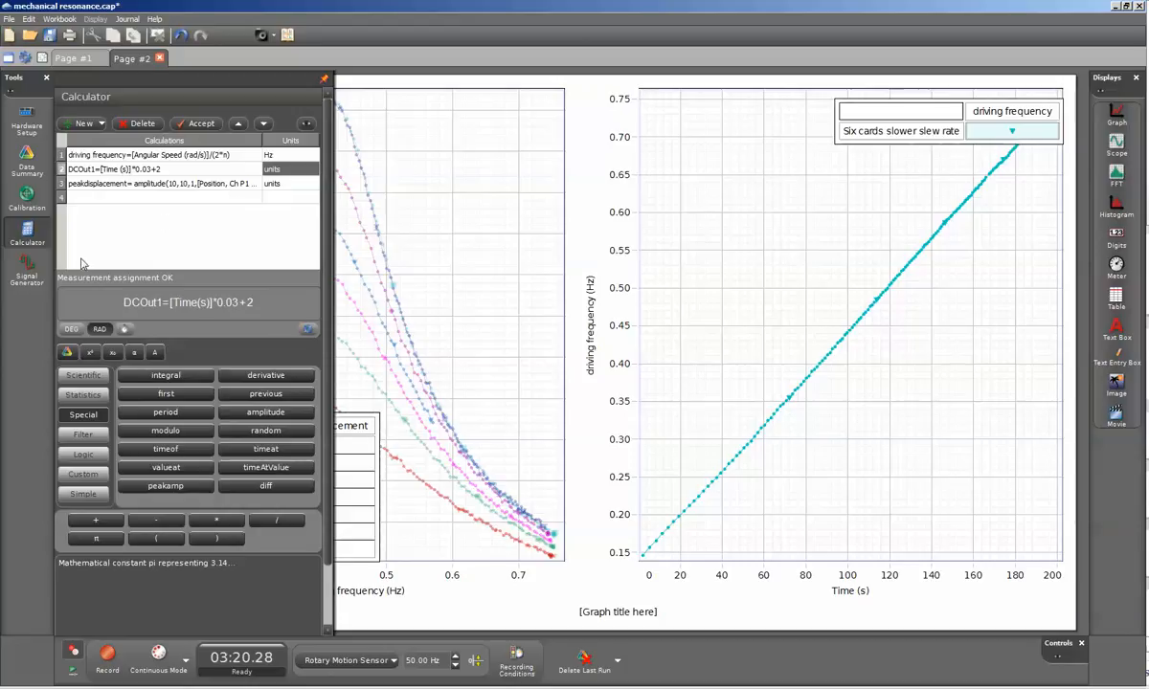
left_click(27, 272)
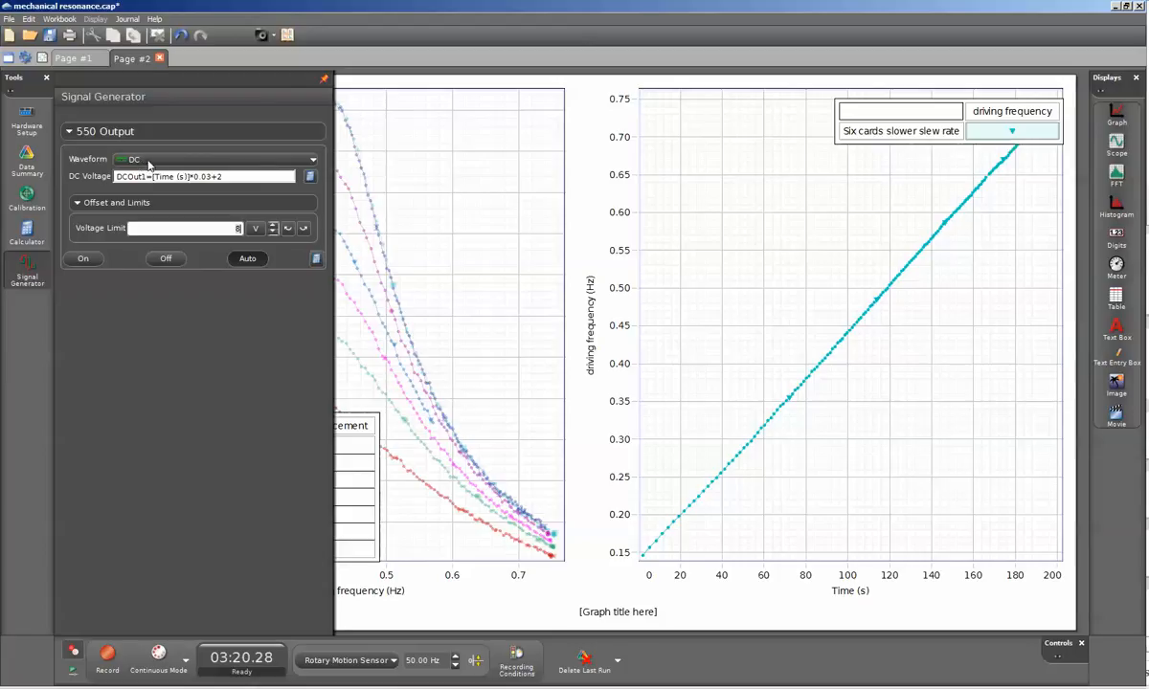
left_click(229, 177)
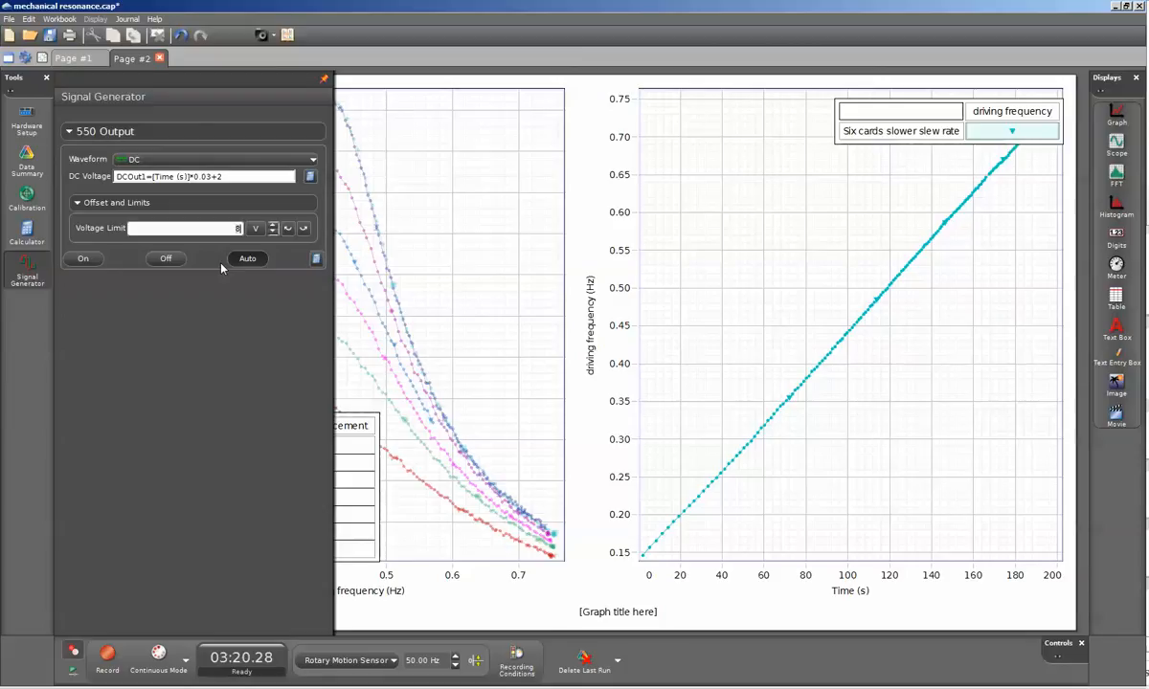
mouse_move(223, 272)
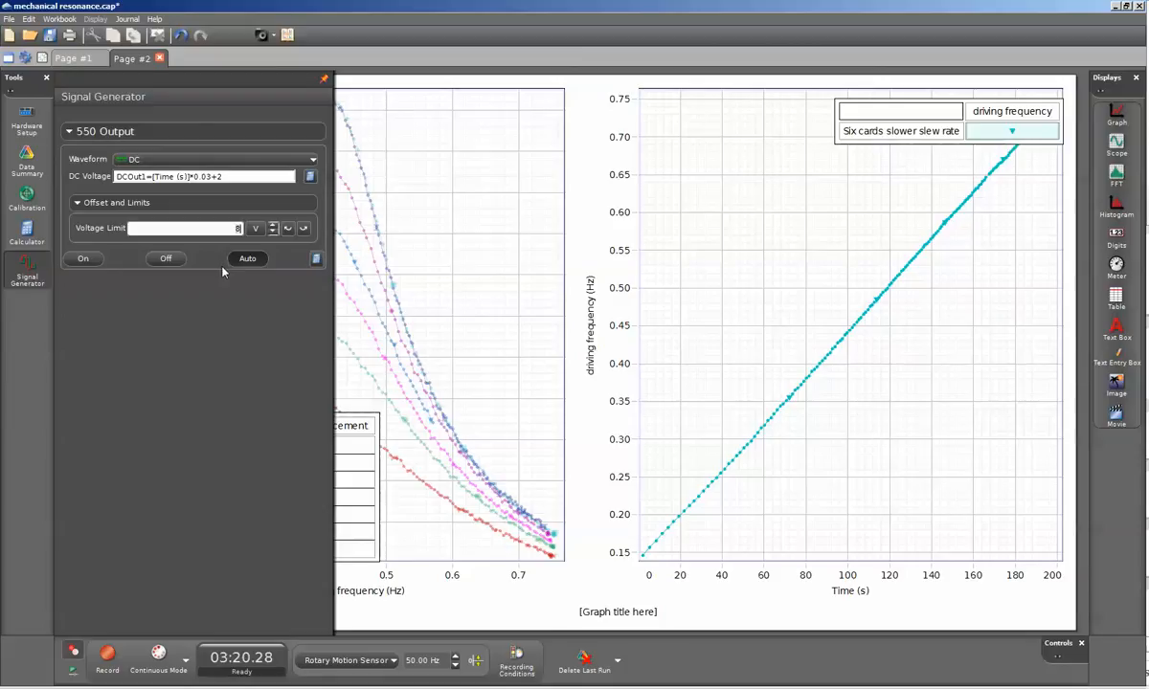
mouse_move(242, 276)
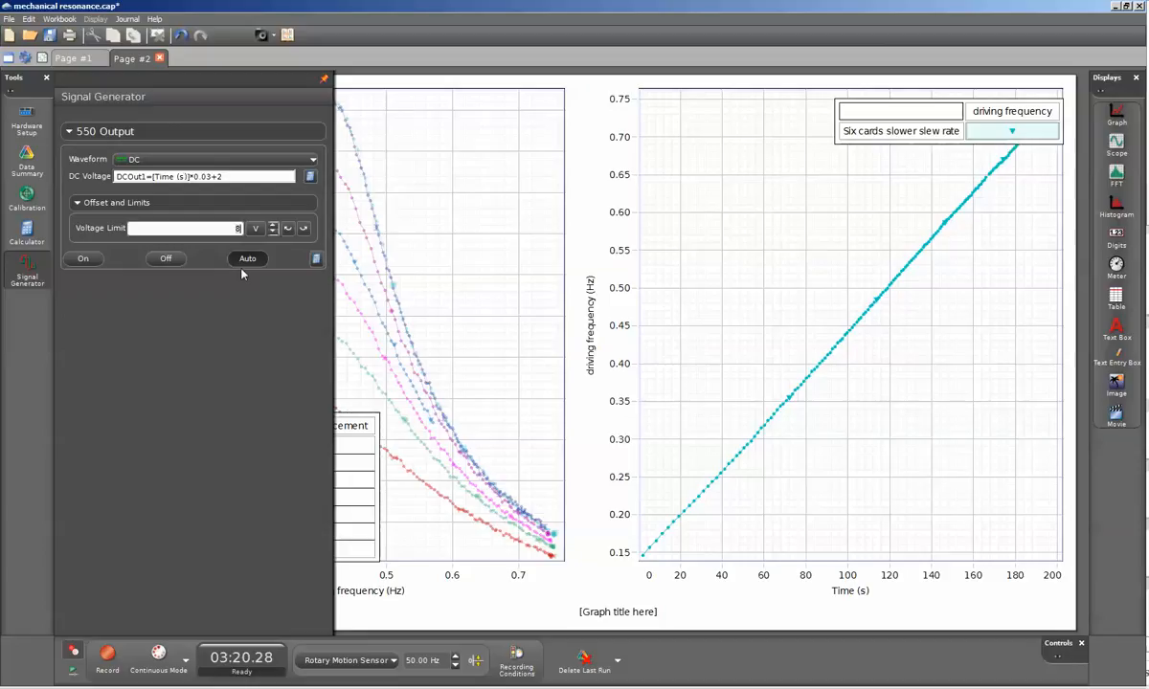
mouse_move(218, 280)
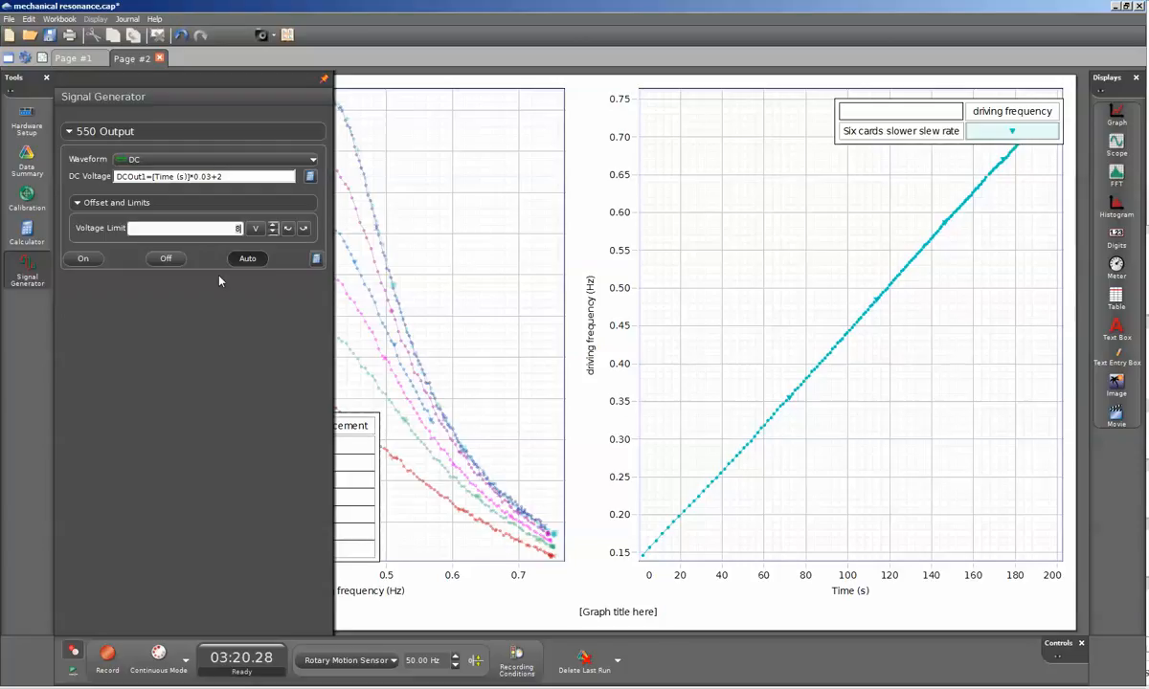
mouse_move(245, 228)
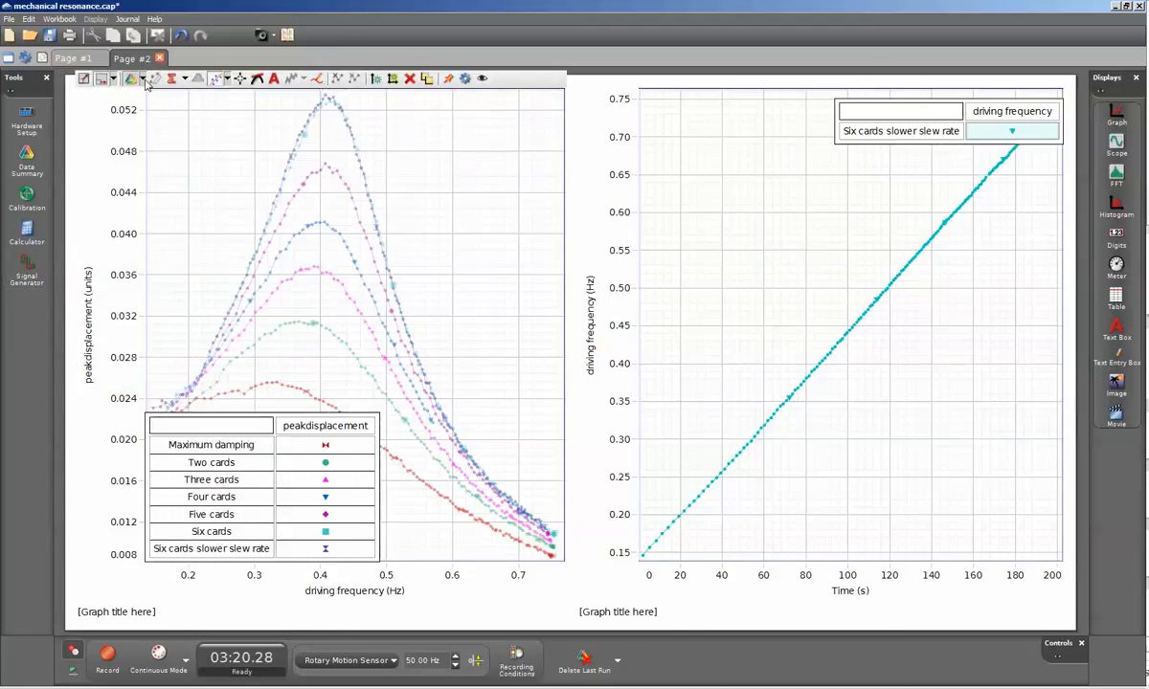
mouse_move(176, 88)
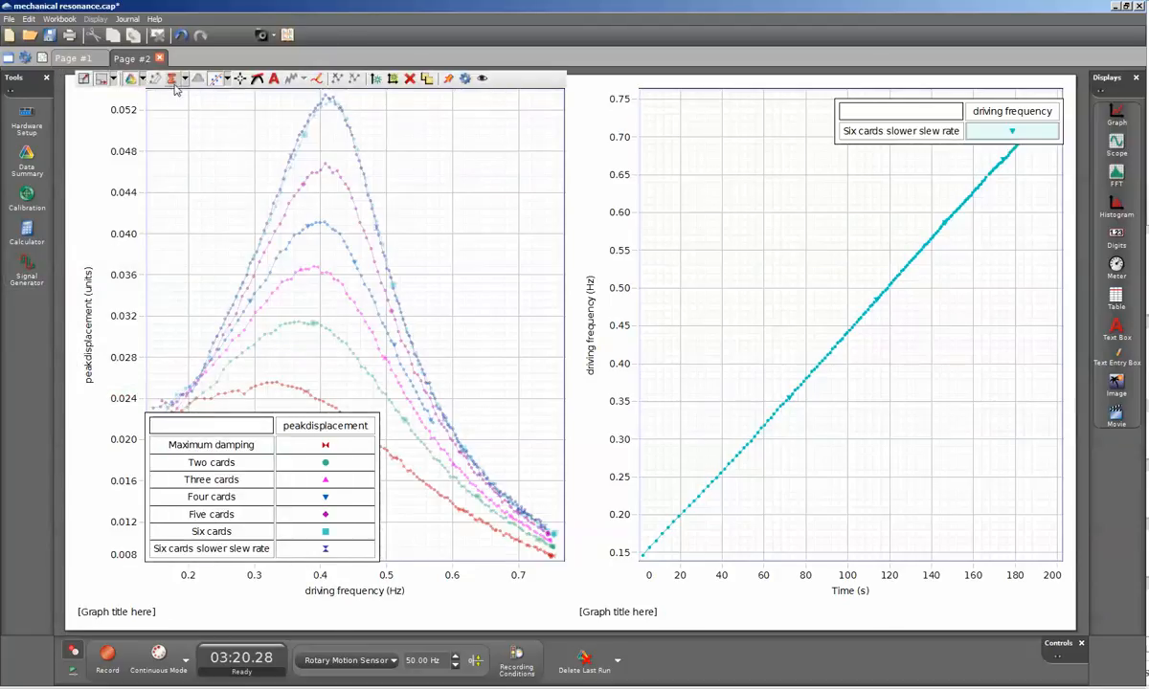
mouse_move(130, 80)
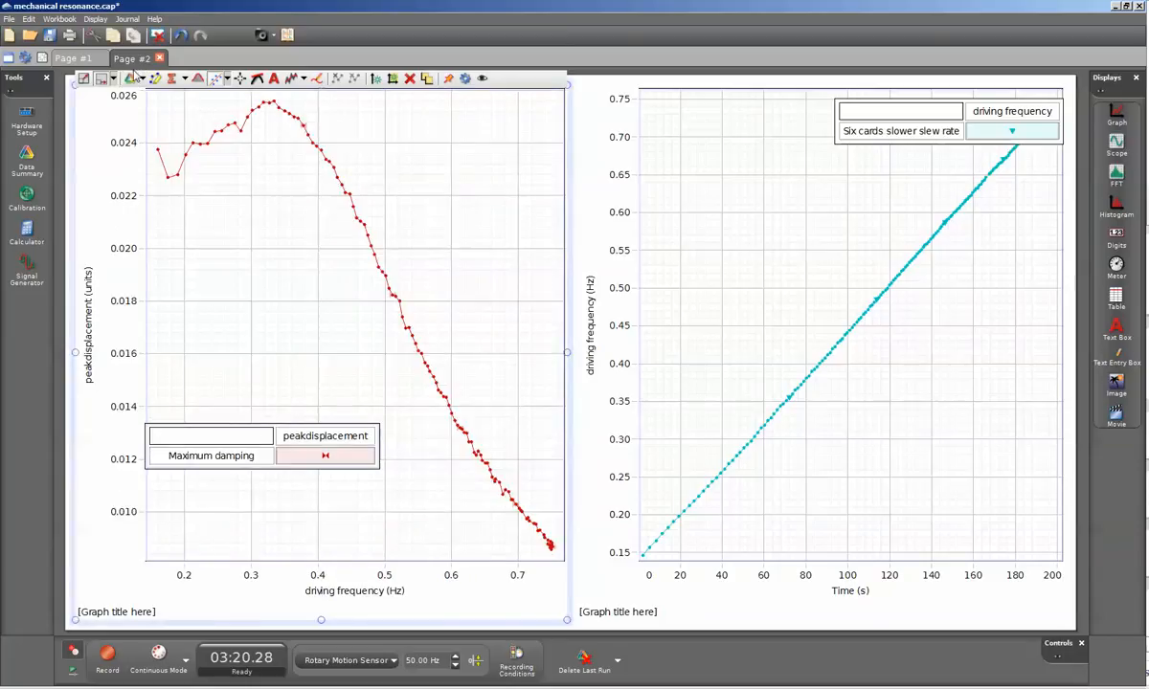
mouse_move(130, 80)
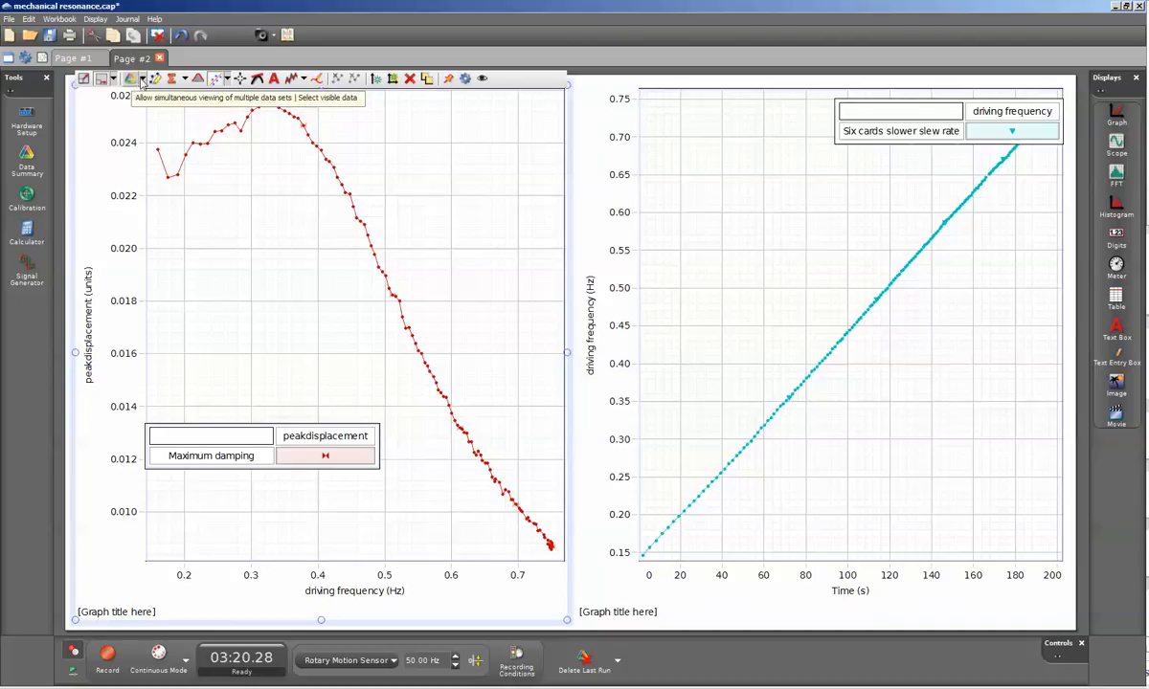
Step: Overlay only the Six cards and Six cards slower slew rate runs, hiding Maximum damping
left_click(142, 80)
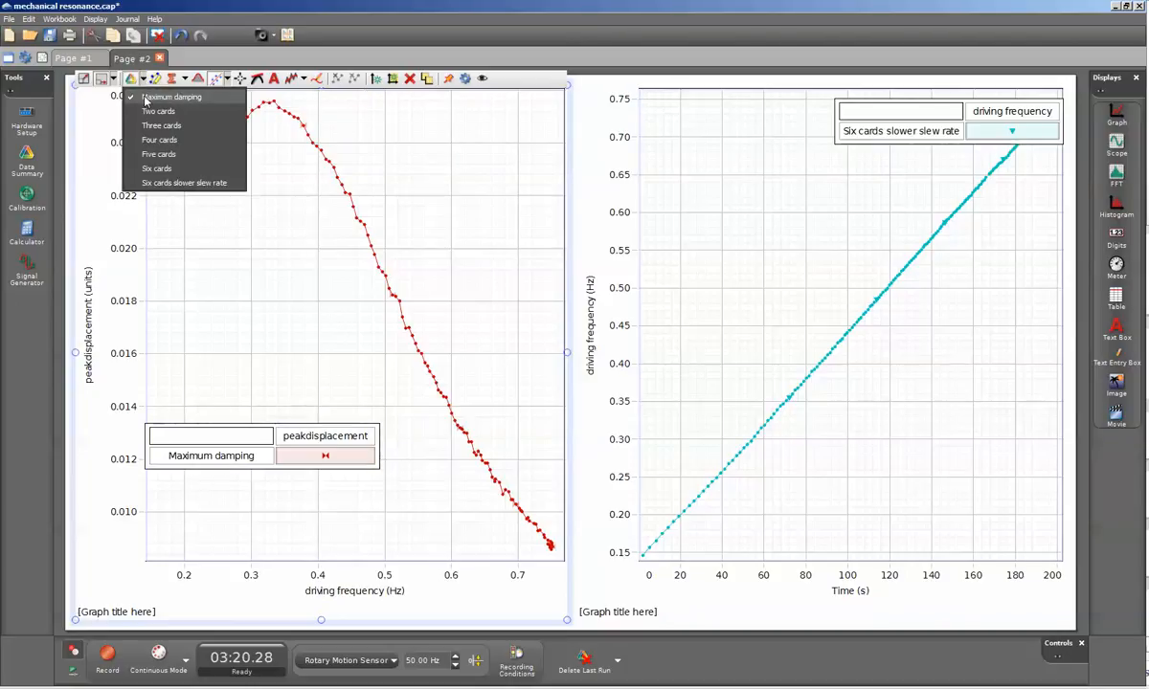
left_click(157, 168)
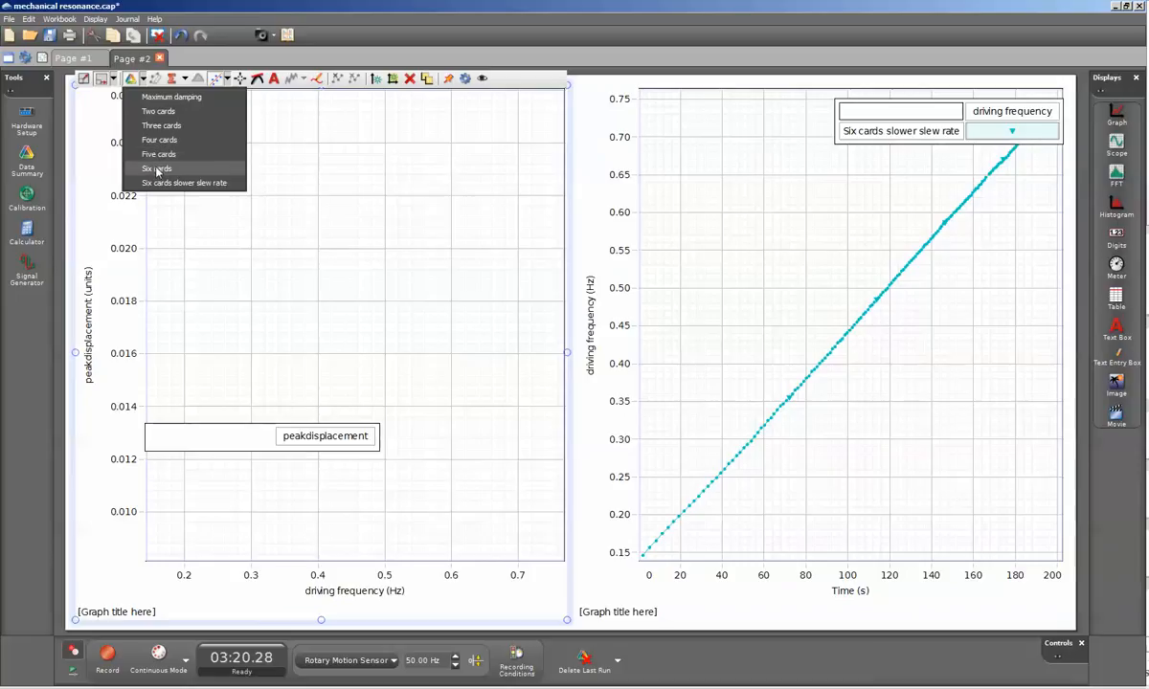
left_click(157, 168)
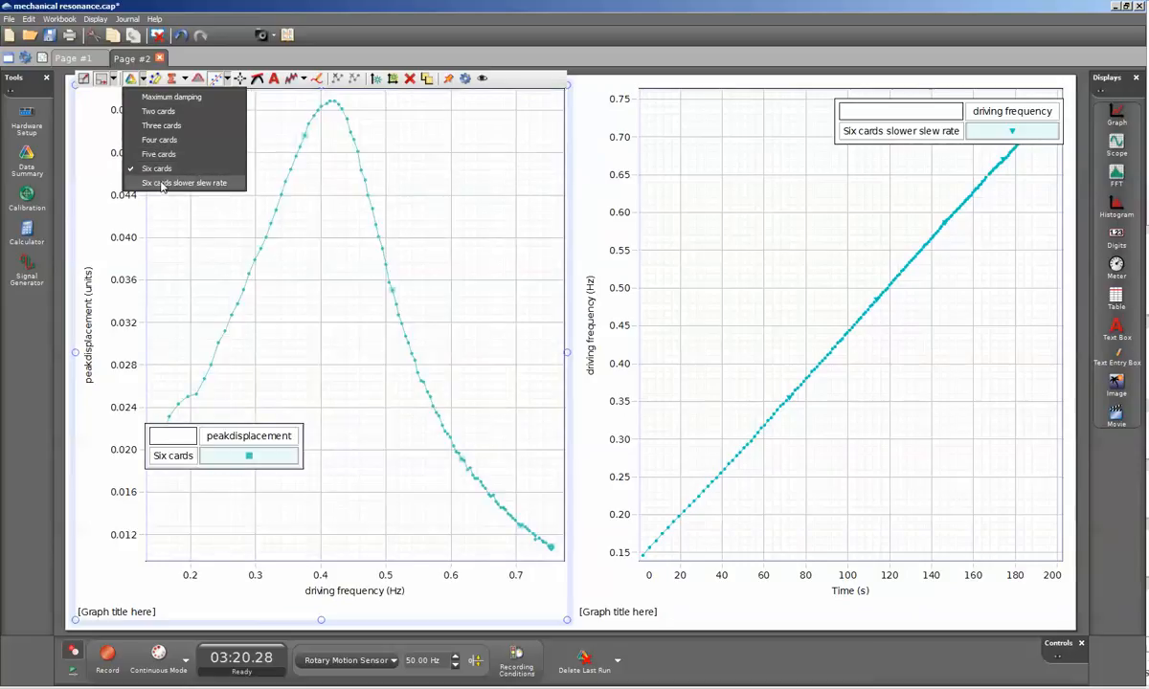
left_click(184, 184)
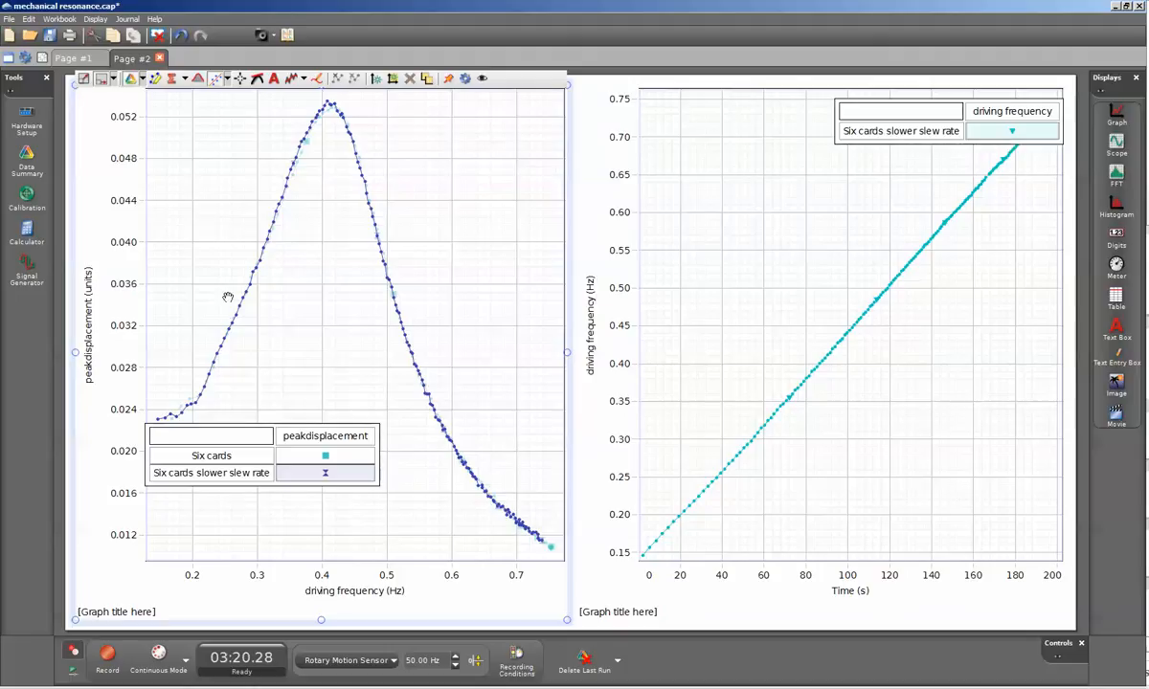
mouse_move(264, 264)
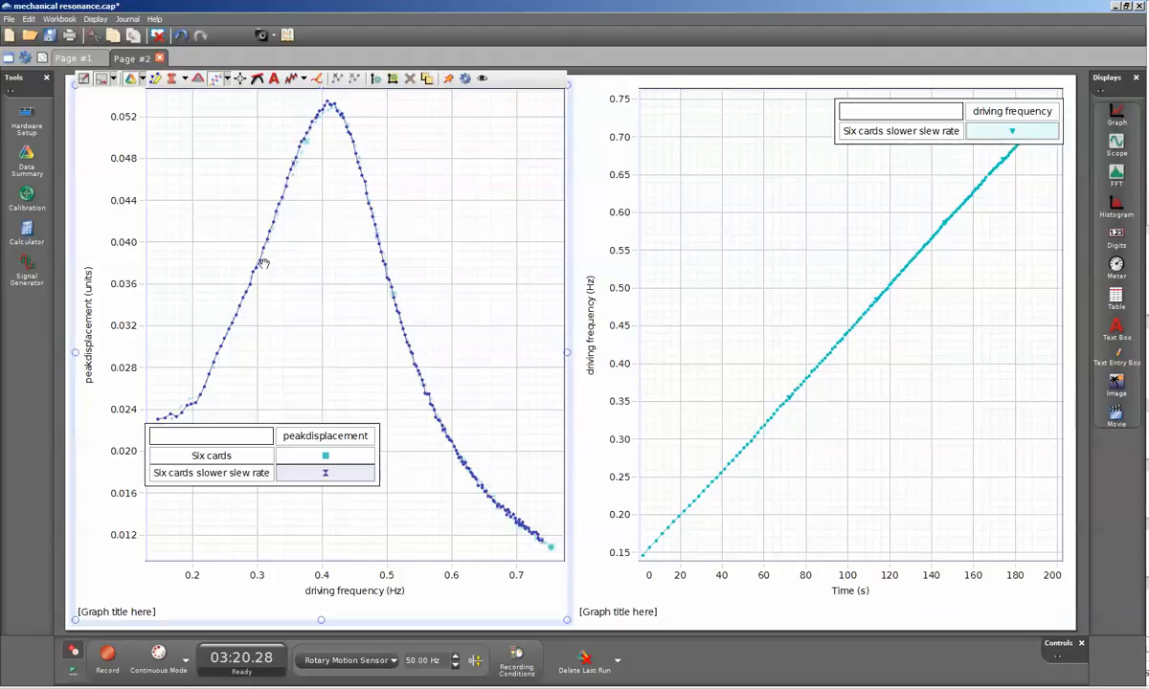
mouse_move(203, 222)
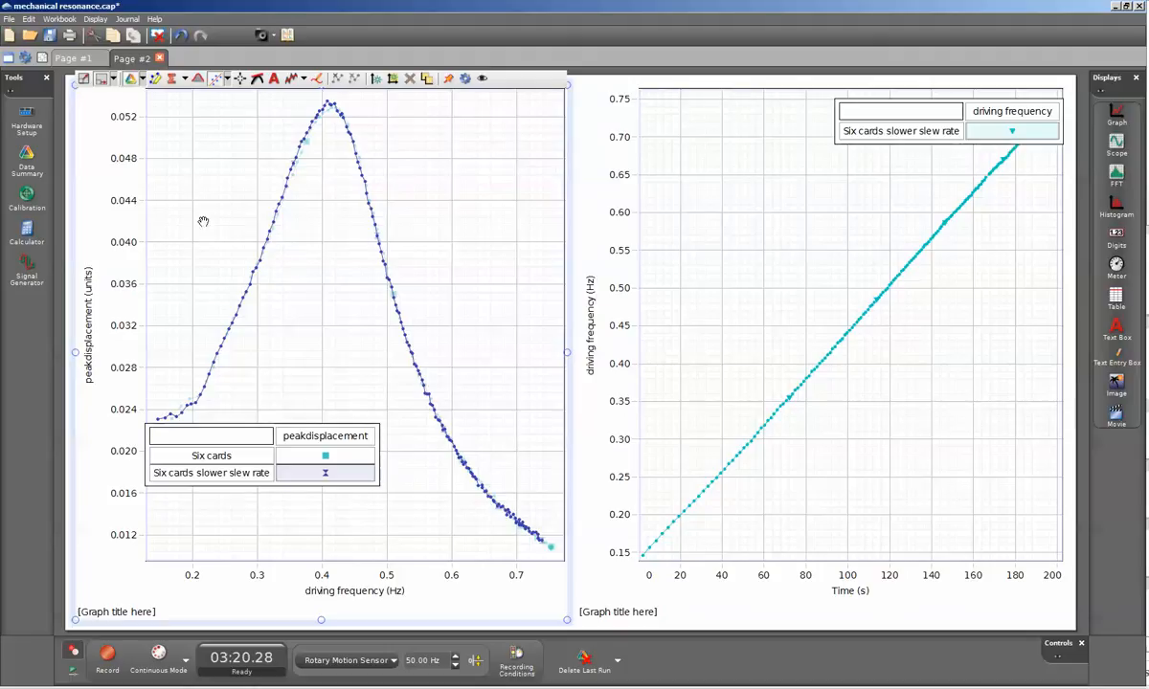